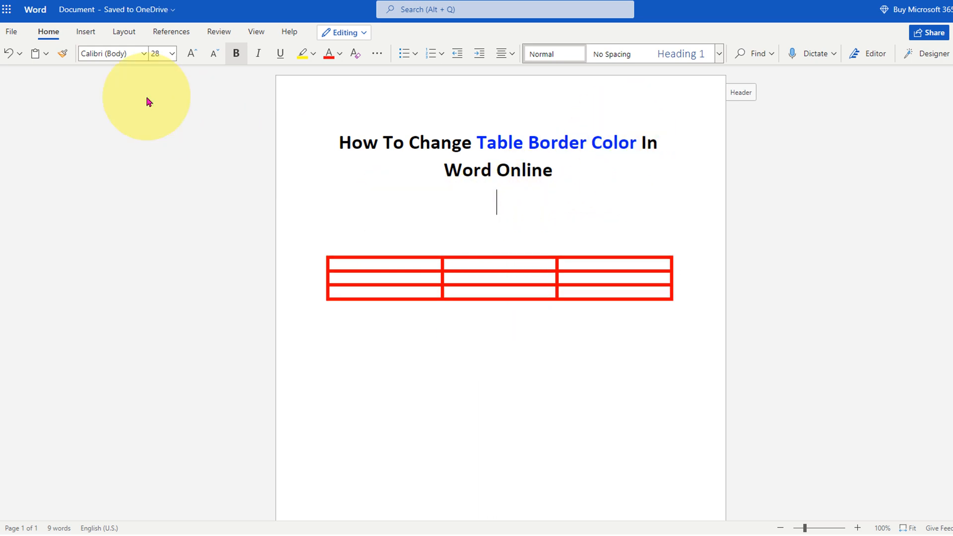
# Step: Insert a 6x2 table from the Insert > Table grid above the red table
pyautogui.click(86, 32)
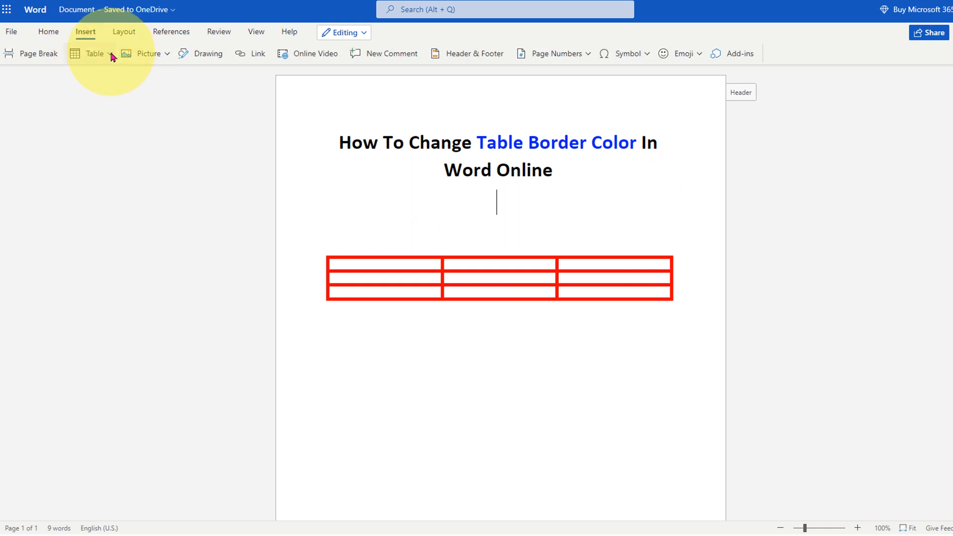
pyautogui.click(94, 54)
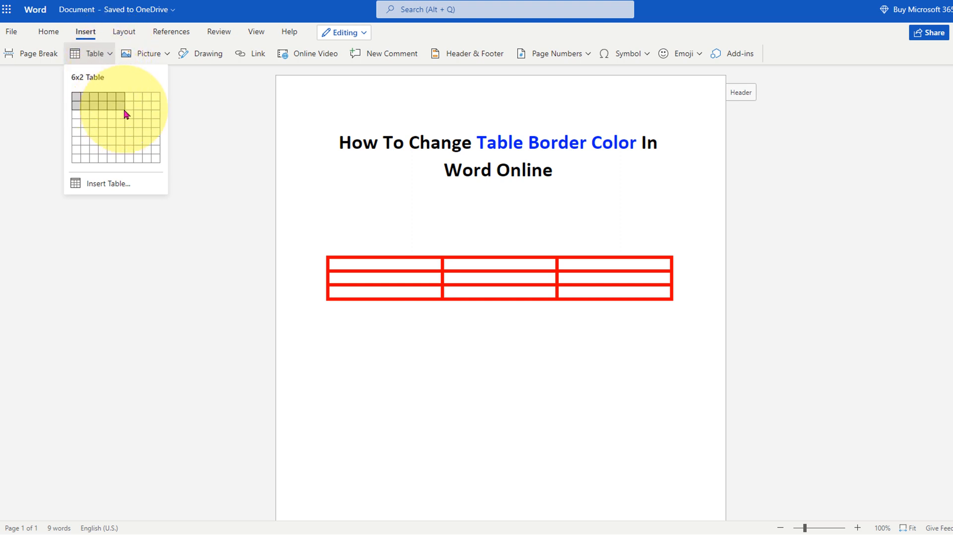
pyautogui.click(125, 114)
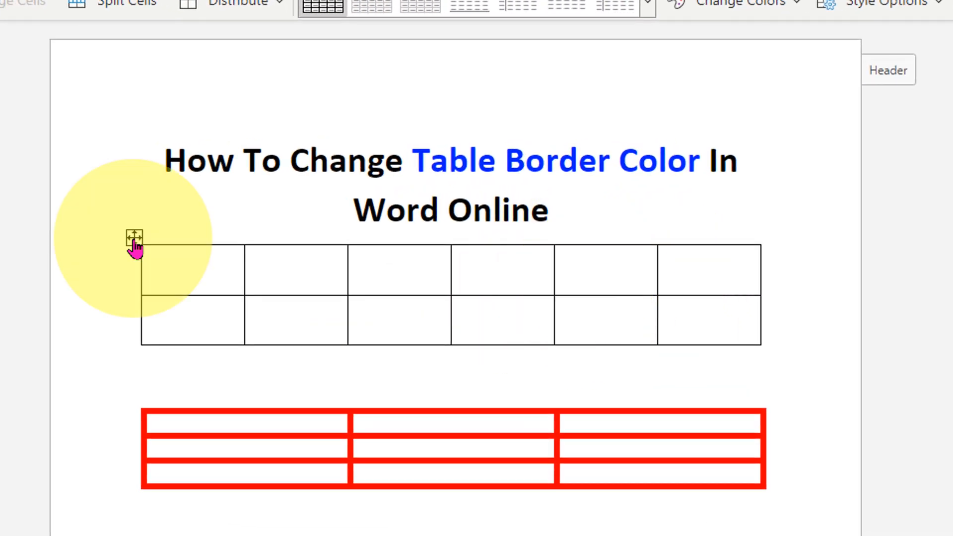
# Step: Select the whole new table and apply All Borders to every cell
pyautogui.click(134, 237)
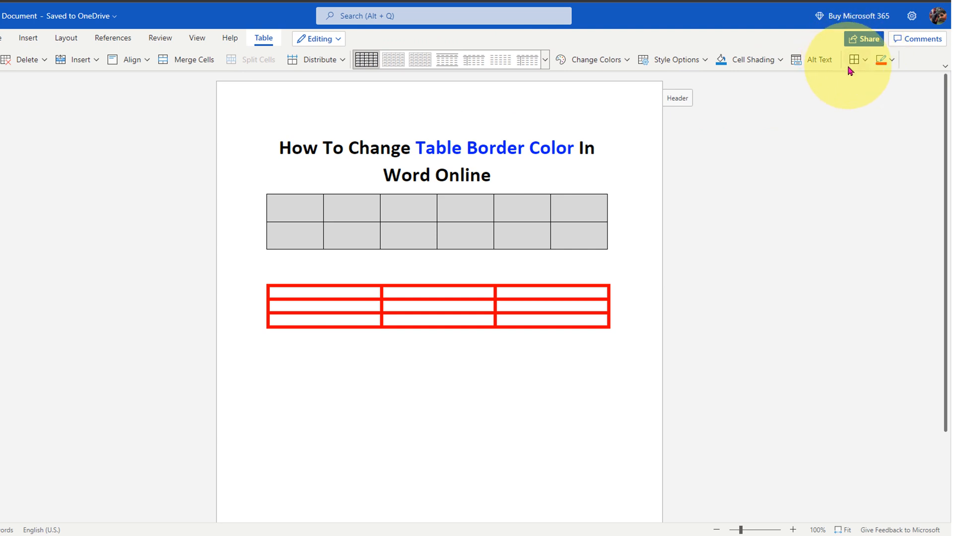
pyautogui.click(856, 59)
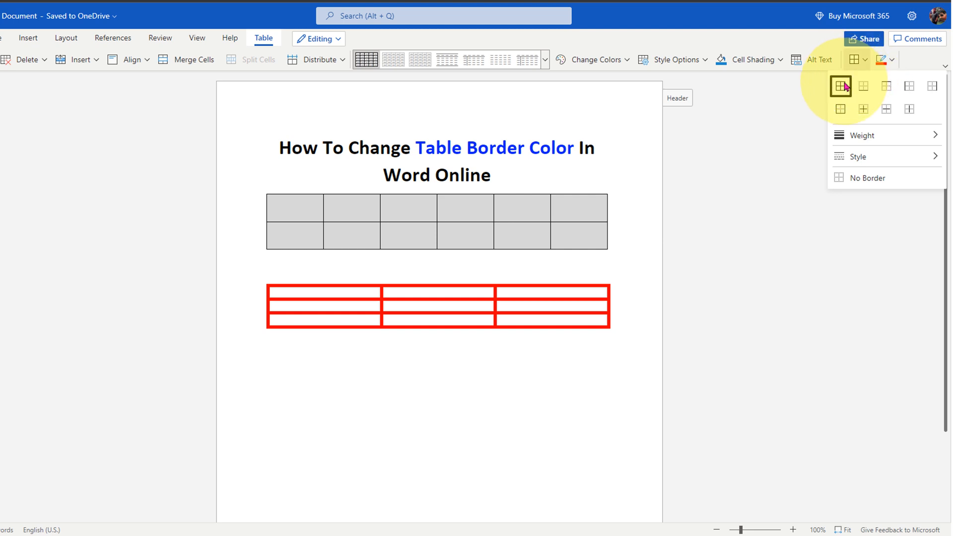
pyautogui.moveTo(841, 85)
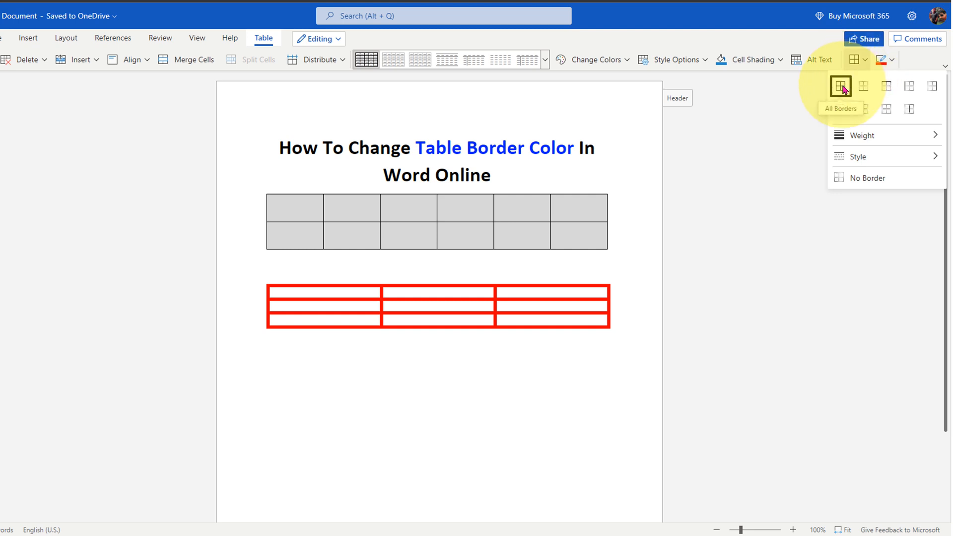
pyautogui.click(840, 85)
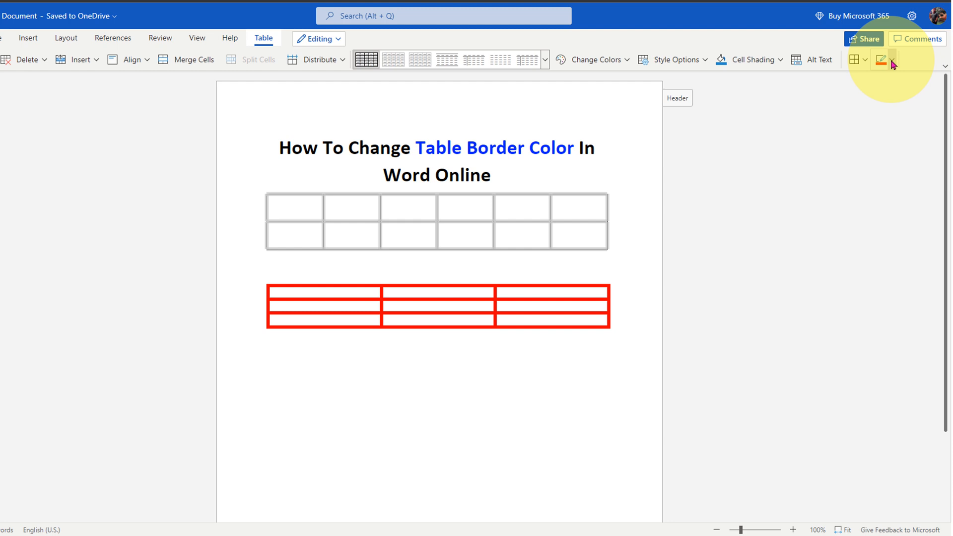
# Step: Set the new table's border colour to red to match the table below
pyautogui.click(892, 59)
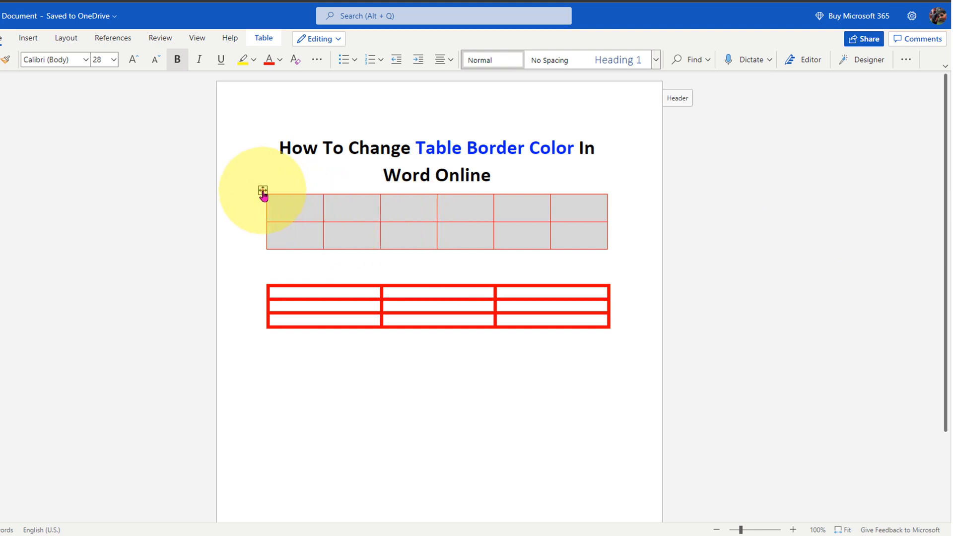
# Step: Select the upper table again and set its border weight to 3 pt
pyautogui.click(263, 38)
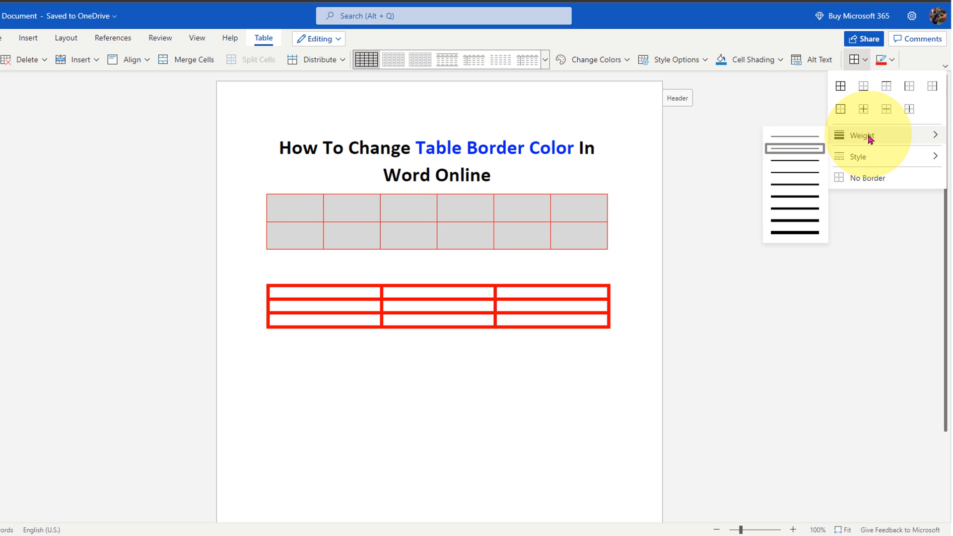
pyautogui.moveTo(824, 147)
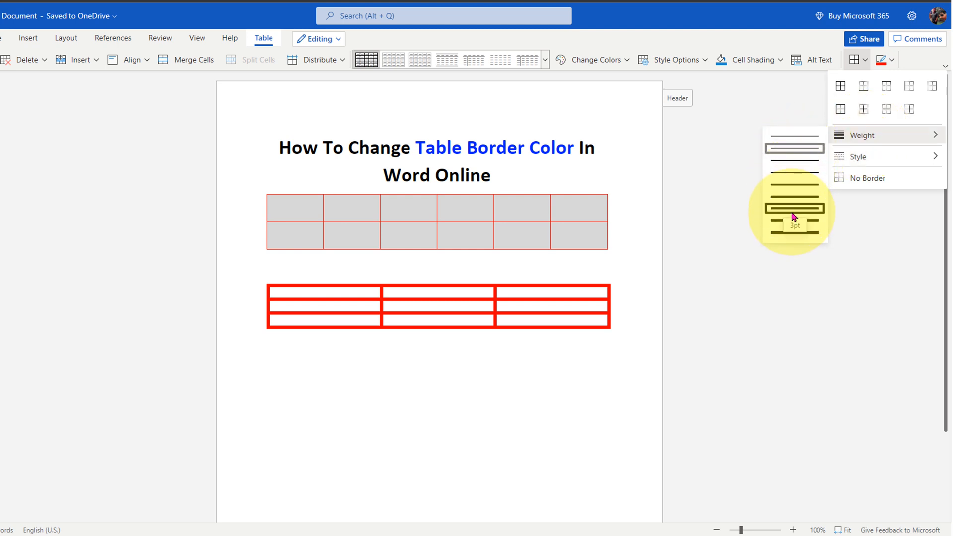
pyautogui.click(793, 208)
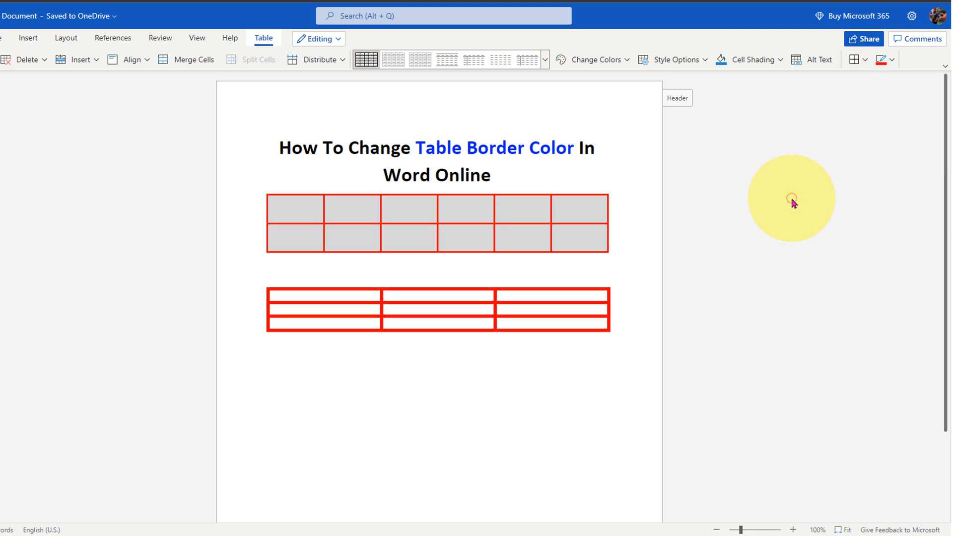